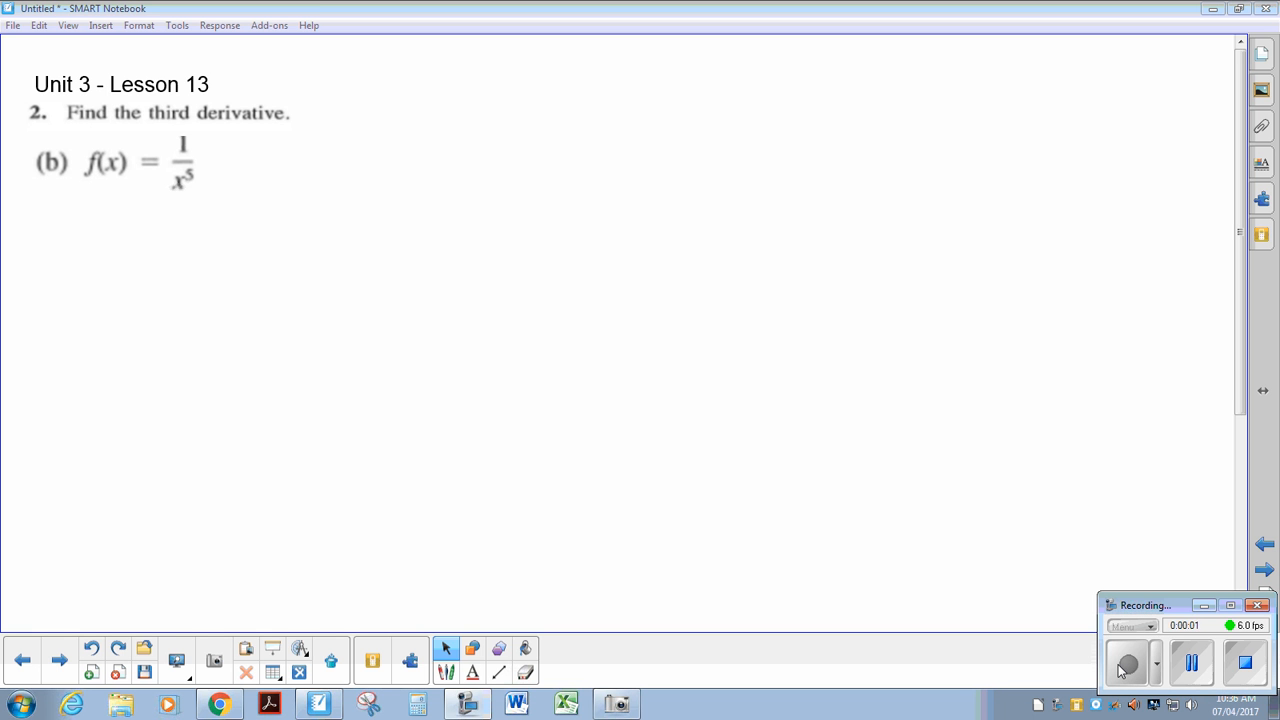
Step: Select the pen tool with blue ink for handwriting on the page
{"action": "left_click", "coordinate": [446, 649]}
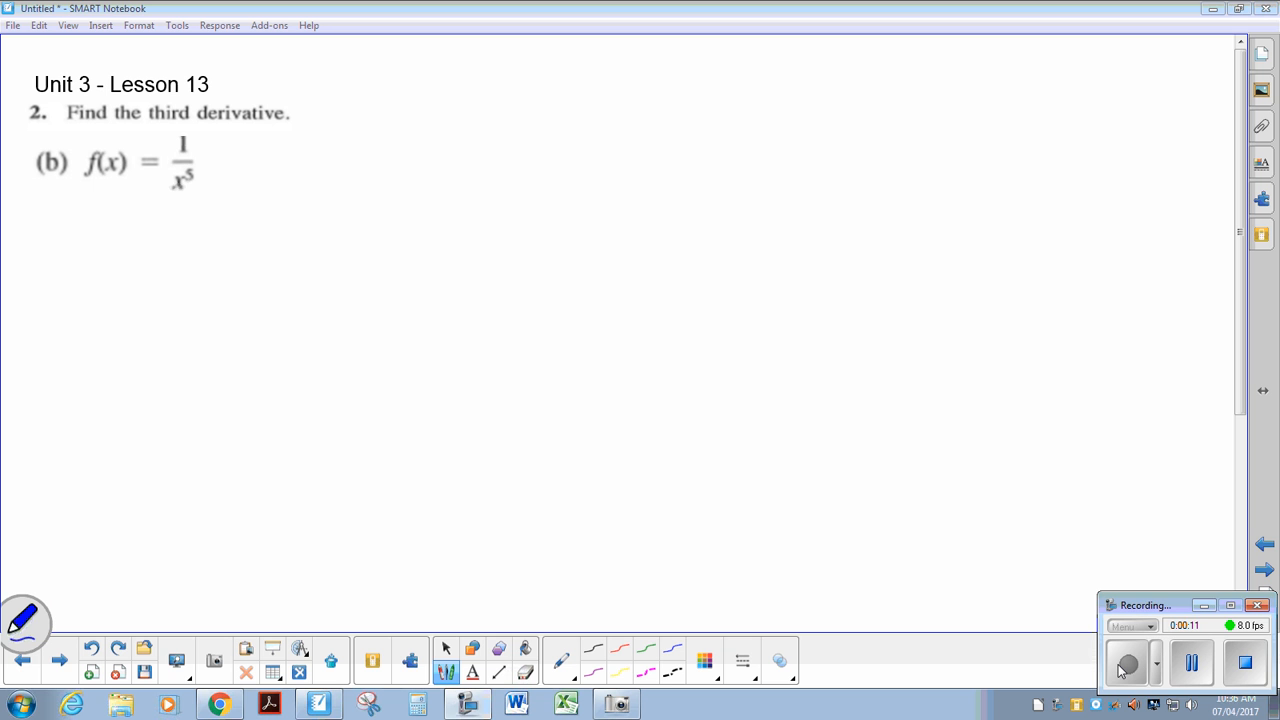
Step: Write '(Quotient Rule)' beside f(x)=1/x^5, cross it out, and start the line below
{"action": "left_click_drag", "start_coordinate": [255, 165], "coordinate": [335, 165]}
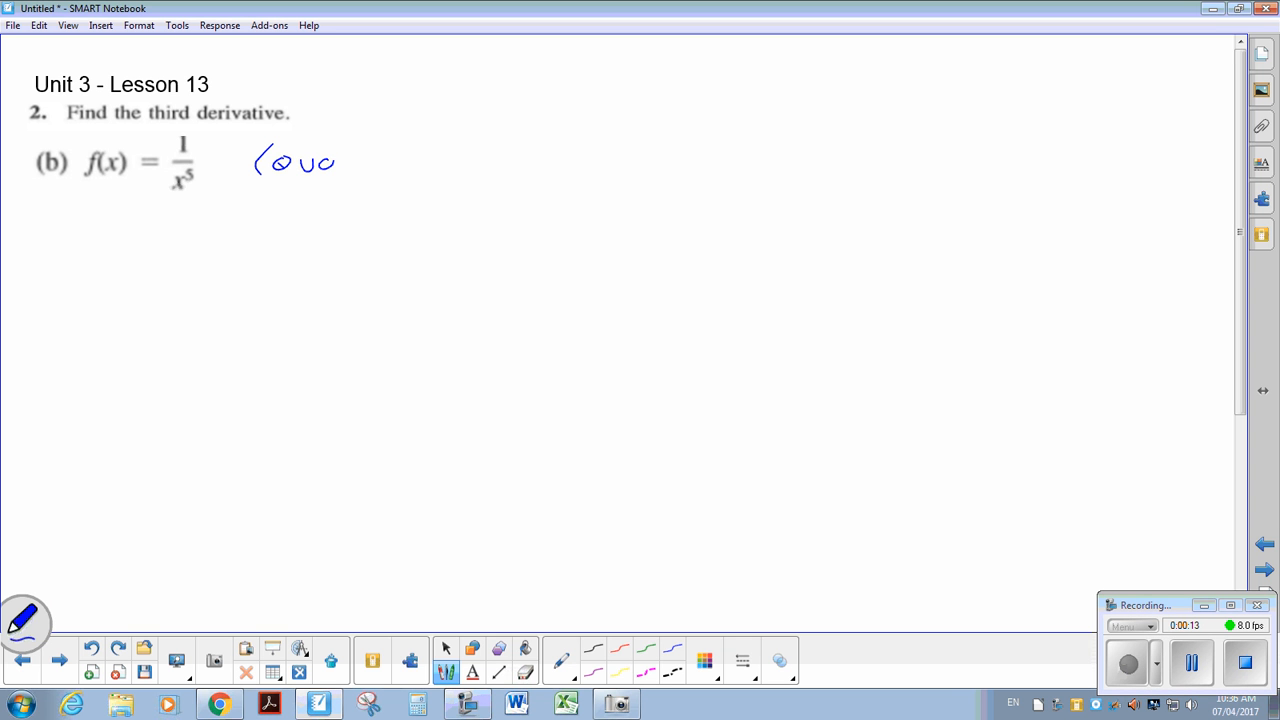
{"action": "left_click_drag", "start_coordinate": [340, 162], "coordinate": [410, 165]}
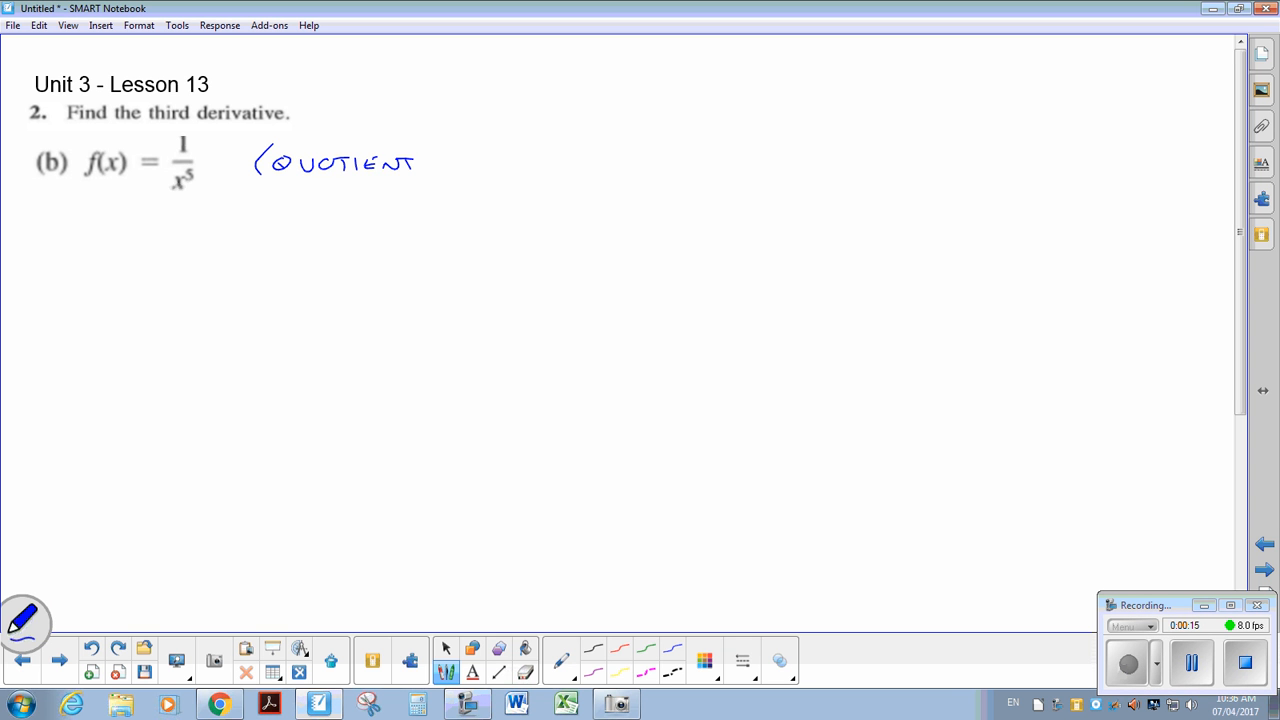
{"action": "left_click_drag", "start_coordinate": [440, 165], "coordinate": [520, 165]}
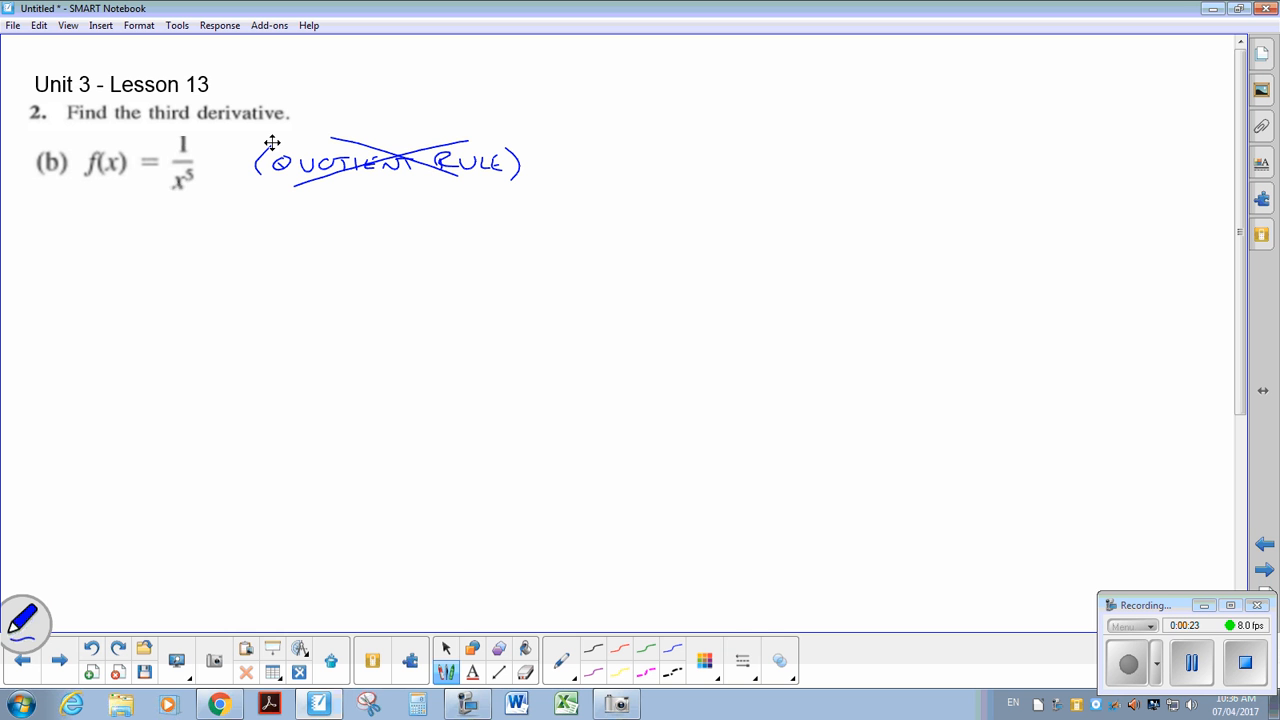
{"action": "left_click_drag", "start_coordinate": [92, 238], "coordinate": [85, 255]}
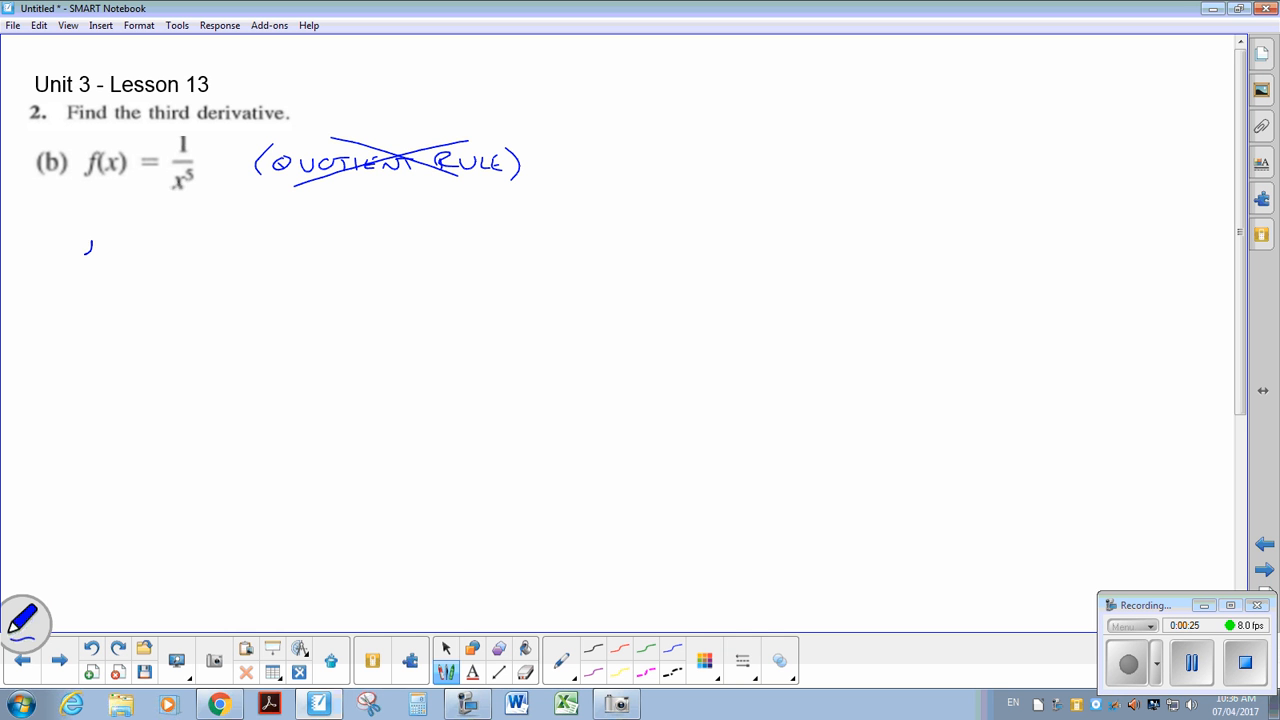
Step: Handwrite f(x) = x^-5 below the problem and begin the f'(x) = line
{"action": "left_click_drag", "start_coordinate": [85, 245], "coordinate": [155, 245]}
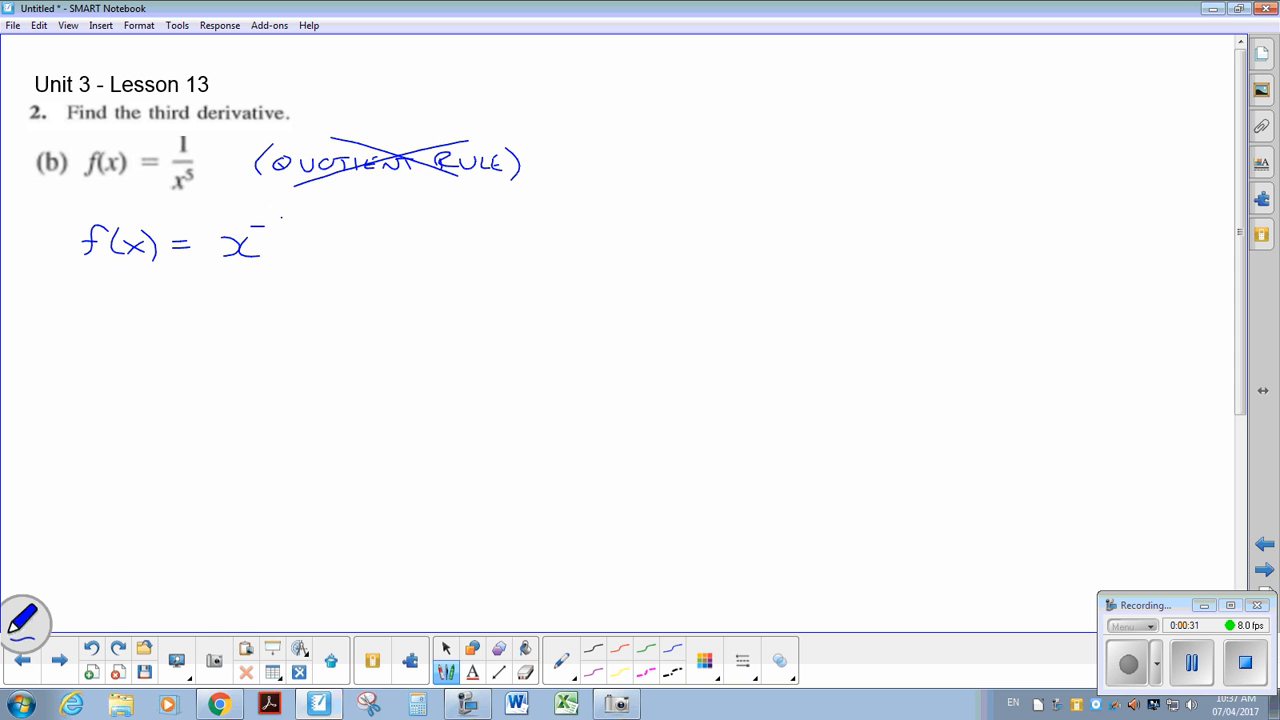
{"action": "left_click_drag", "start_coordinate": [275, 215], "coordinate": [300, 235]}
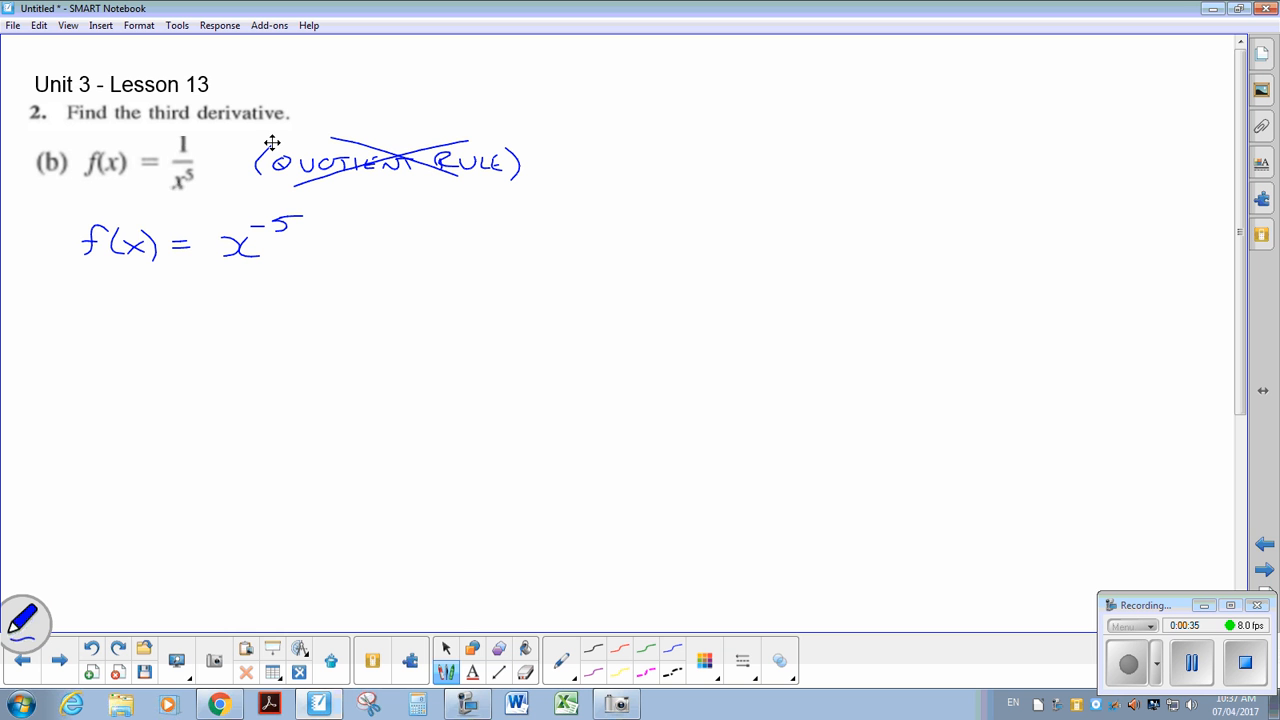
{"action": "left_click_drag", "start_coordinate": [80, 295], "coordinate": [95, 325]}
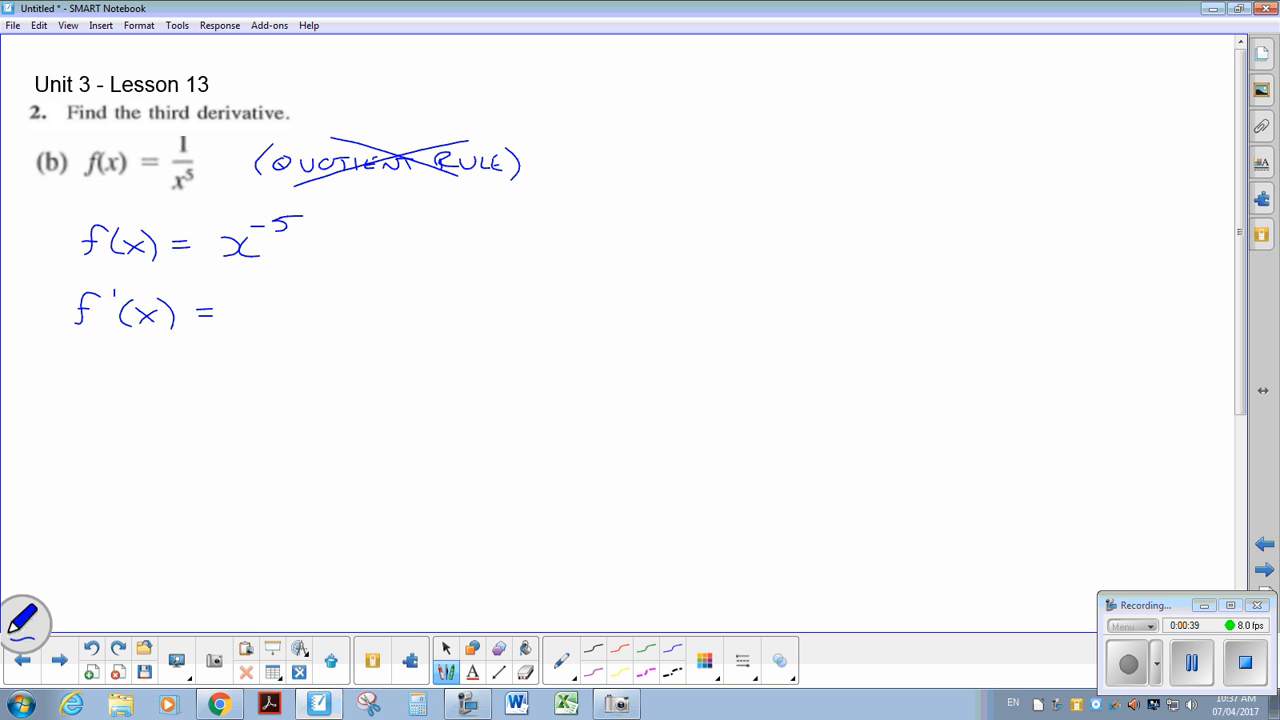
Step: Write f'(x) = -5x^-6 and f''(x) = 30x^-7, then begin f'''(x
{"action": "left_click_drag", "start_coordinate": [235, 310], "coordinate": [330, 300]}
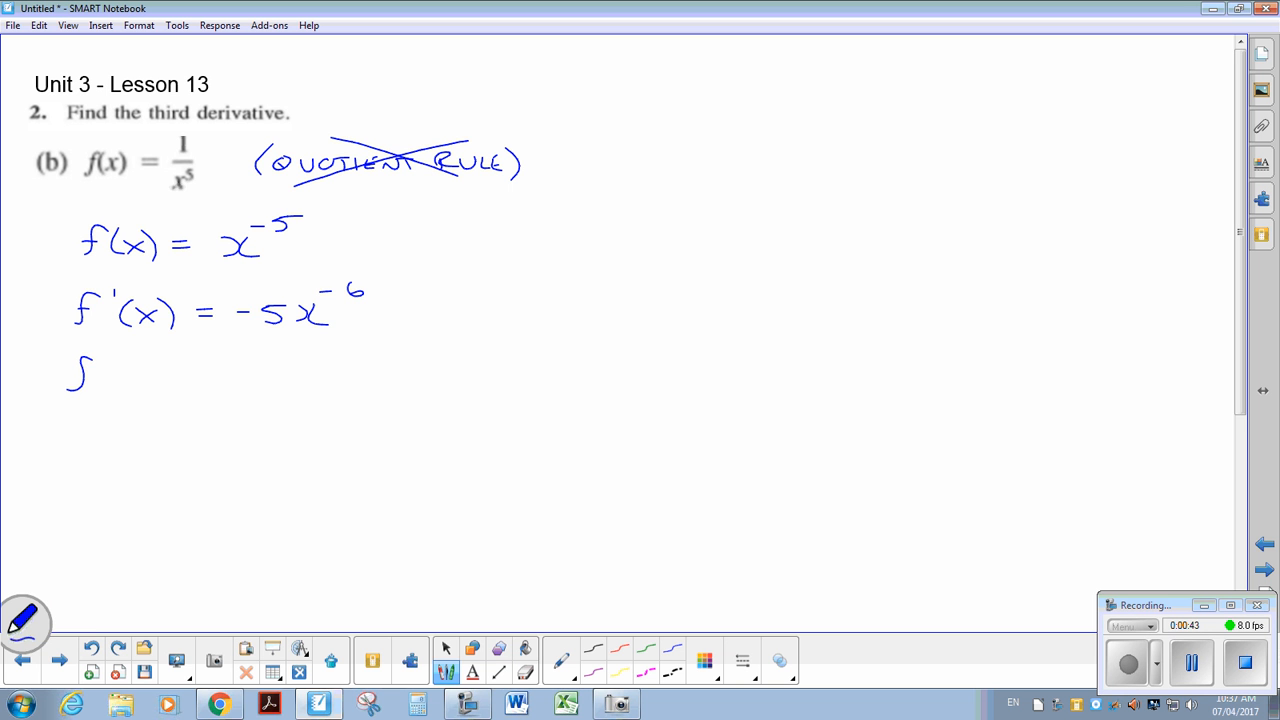
{"action": "left_click_drag", "start_coordinate": [80, 370], "coordinate": [175, 390]}
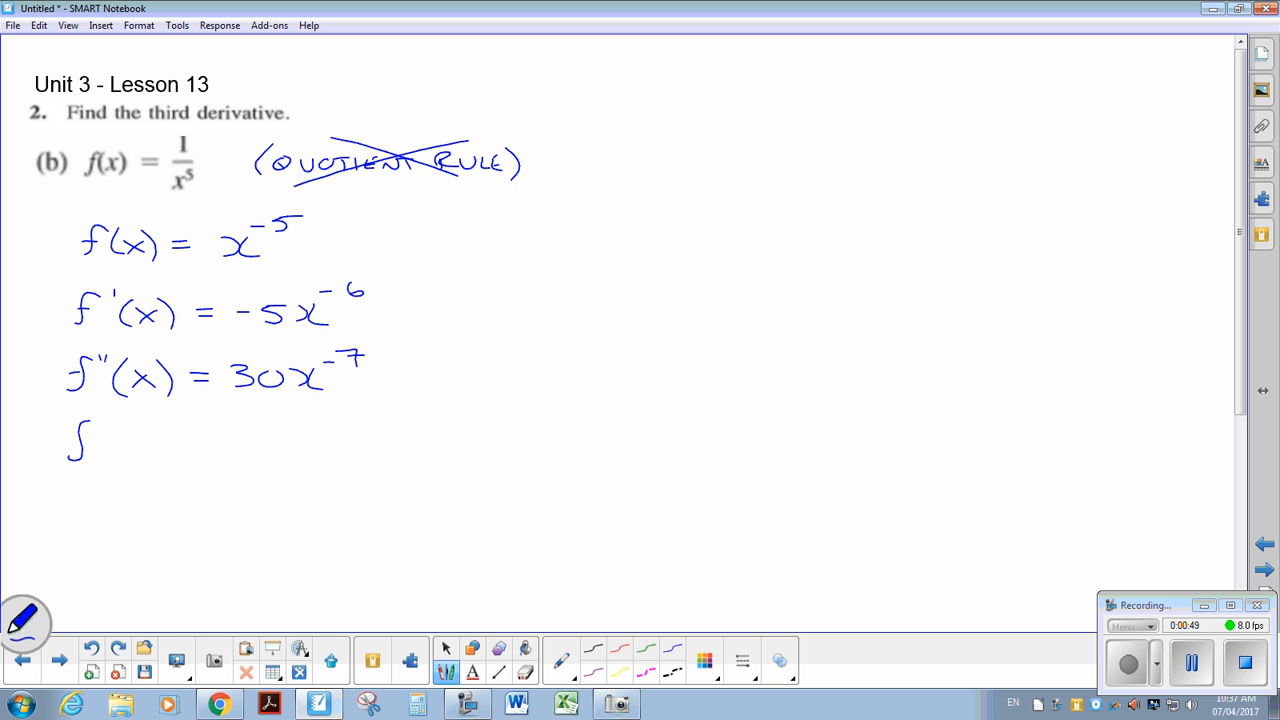
{"action": "left_click_drag", "start_coordinate": [70, 440], "coordinate": [168, 450]}
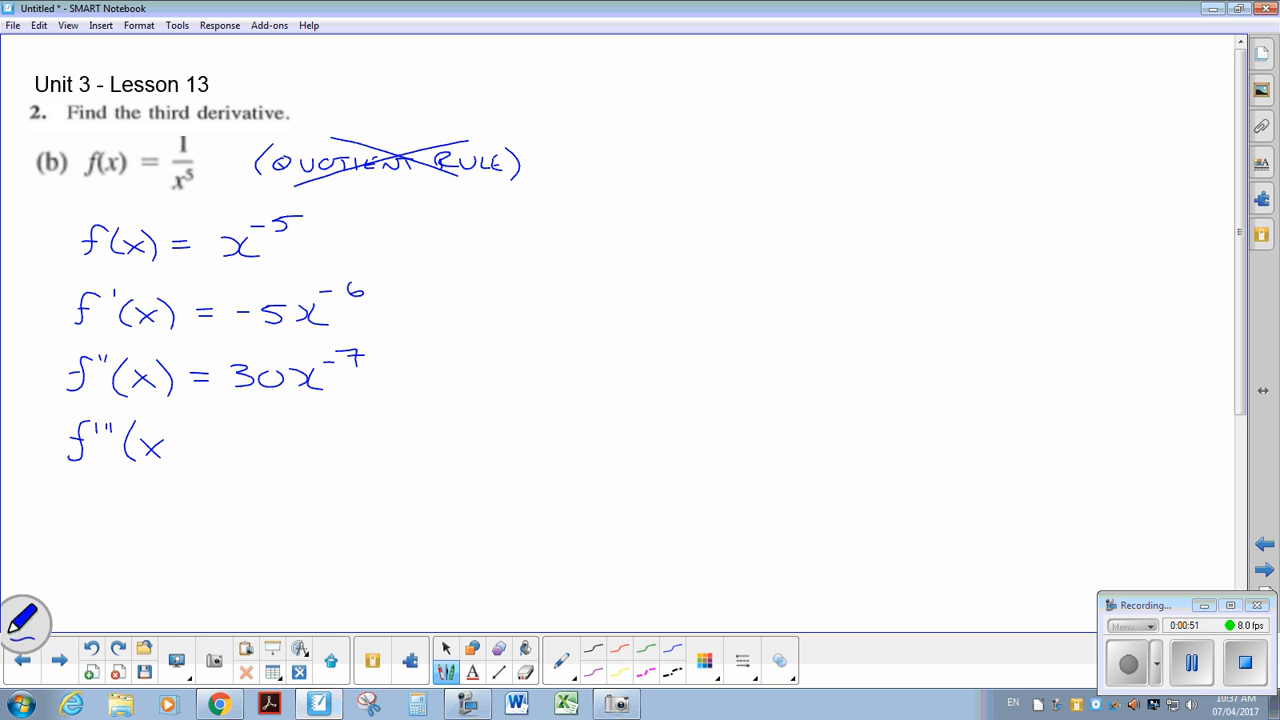